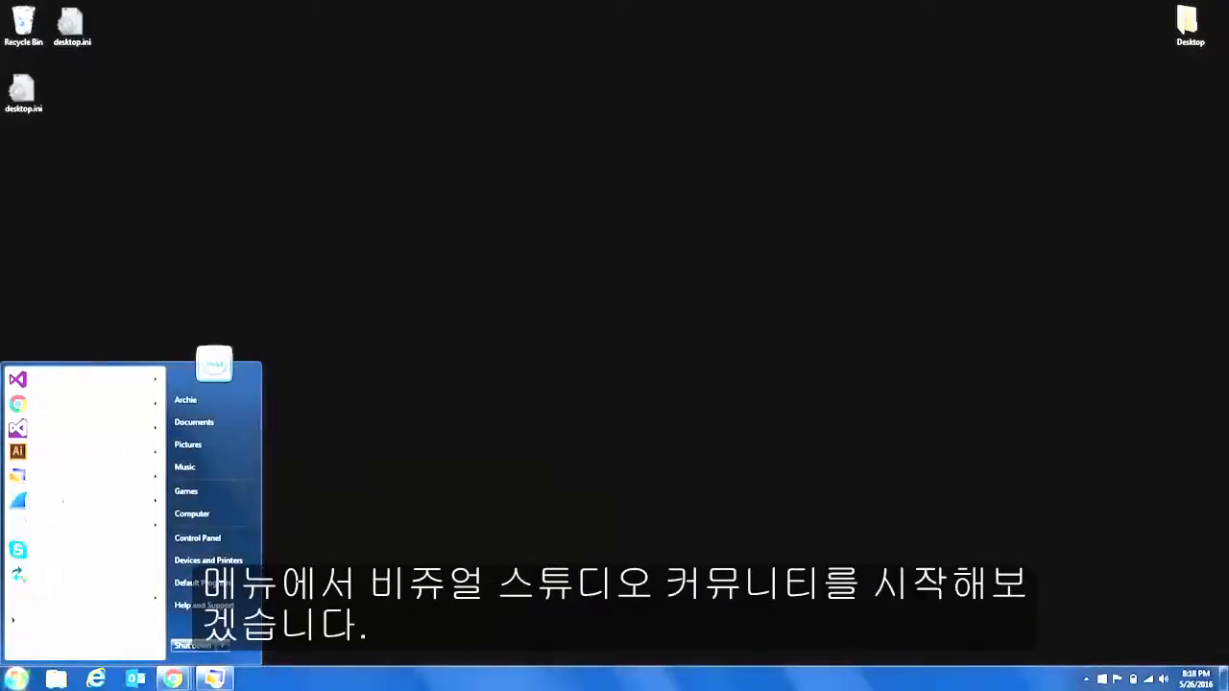
# - Launch Visual Studio Community and open the AdvancedHMIv35.sln solution from the extracted folder
pyautogui.click(17, 376)
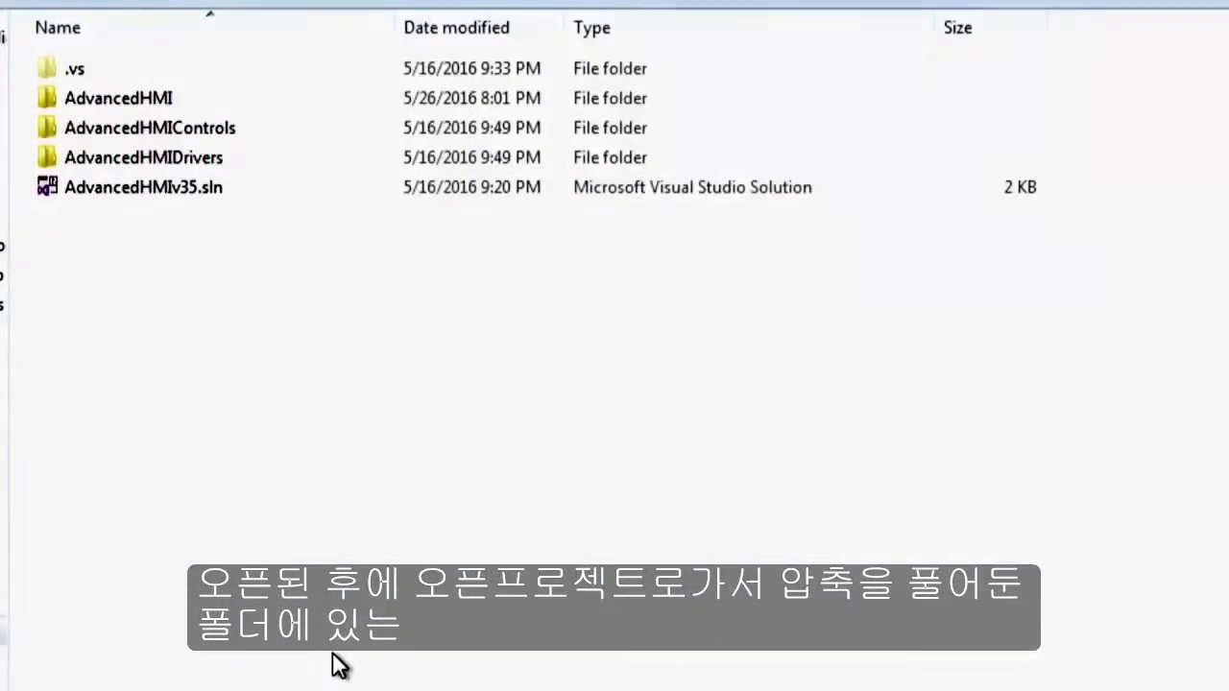
pyautogui.moveTo(129, 237)
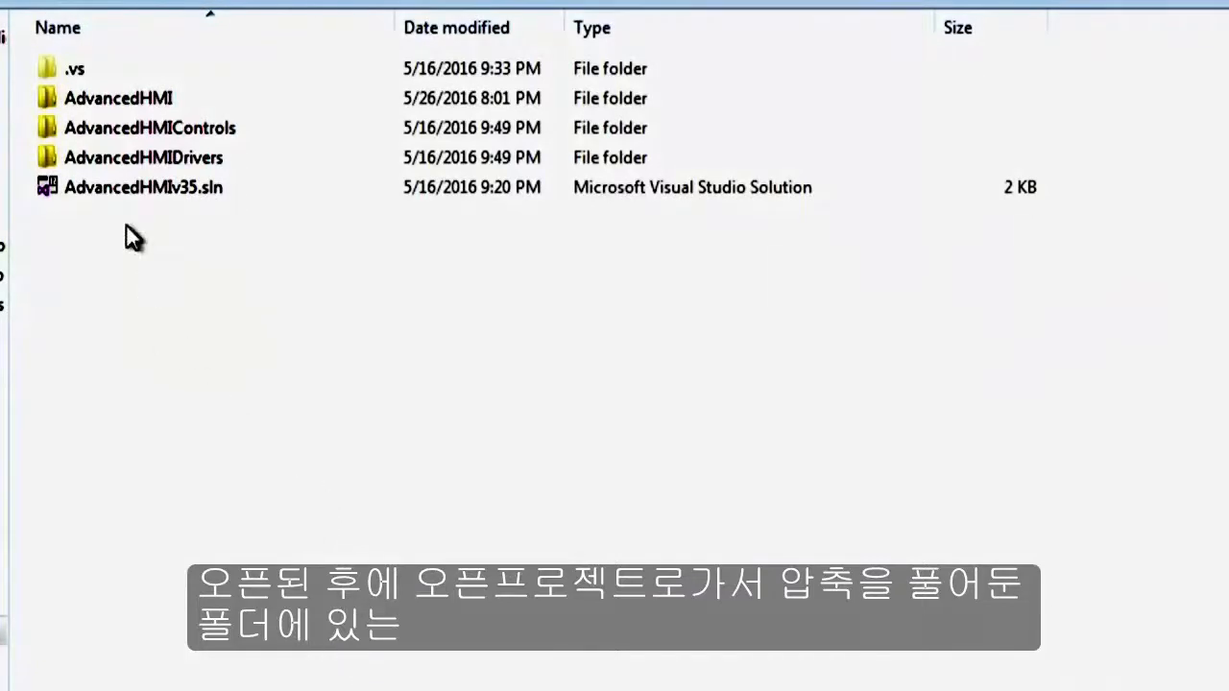
pyautogui.click(144, 187)
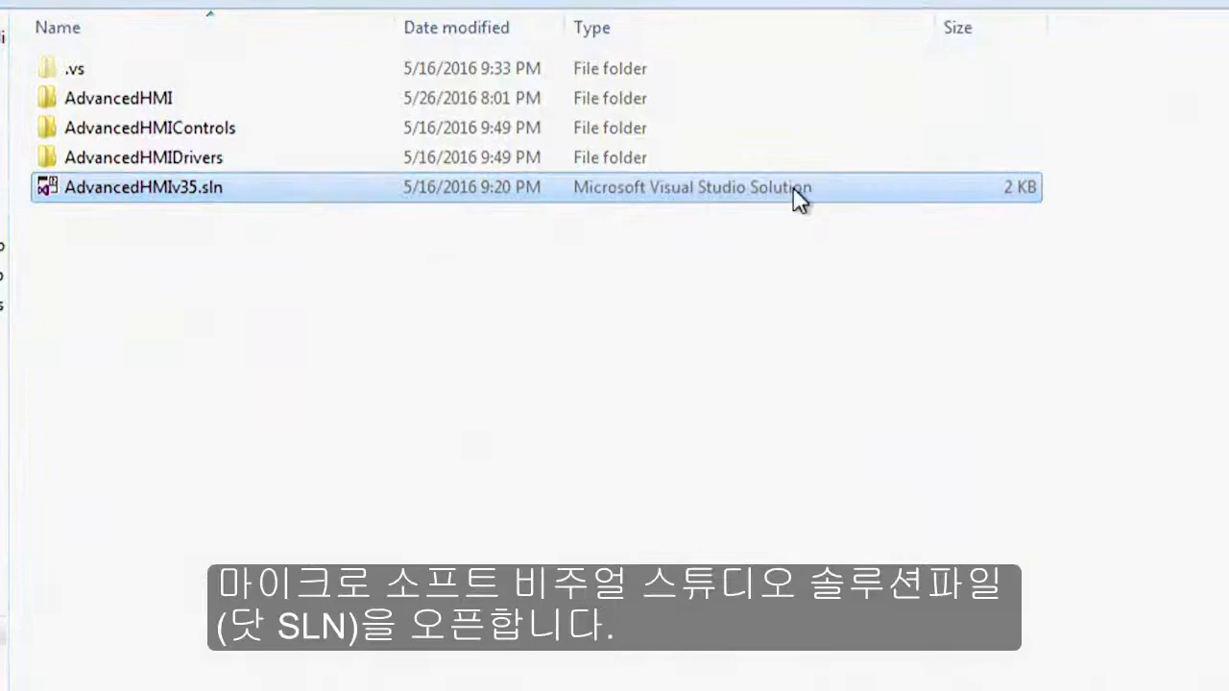
pyautogui.moveTo(192, 187)
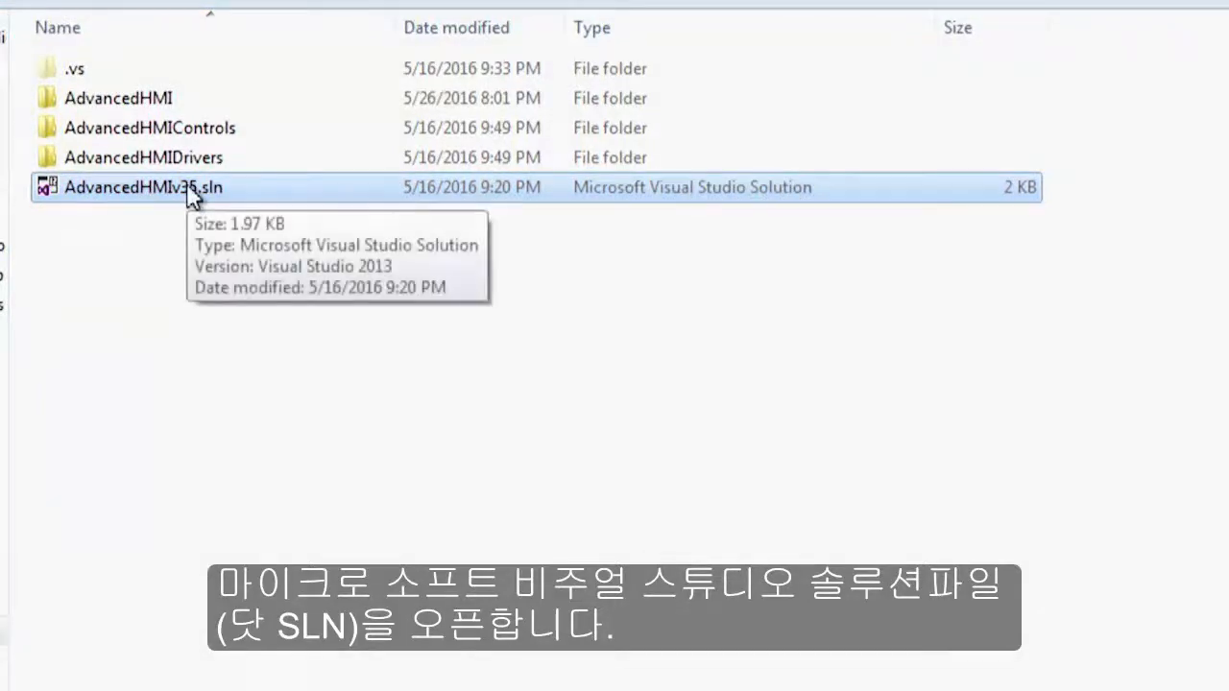
pyautogui.doubleClick(144, 186)
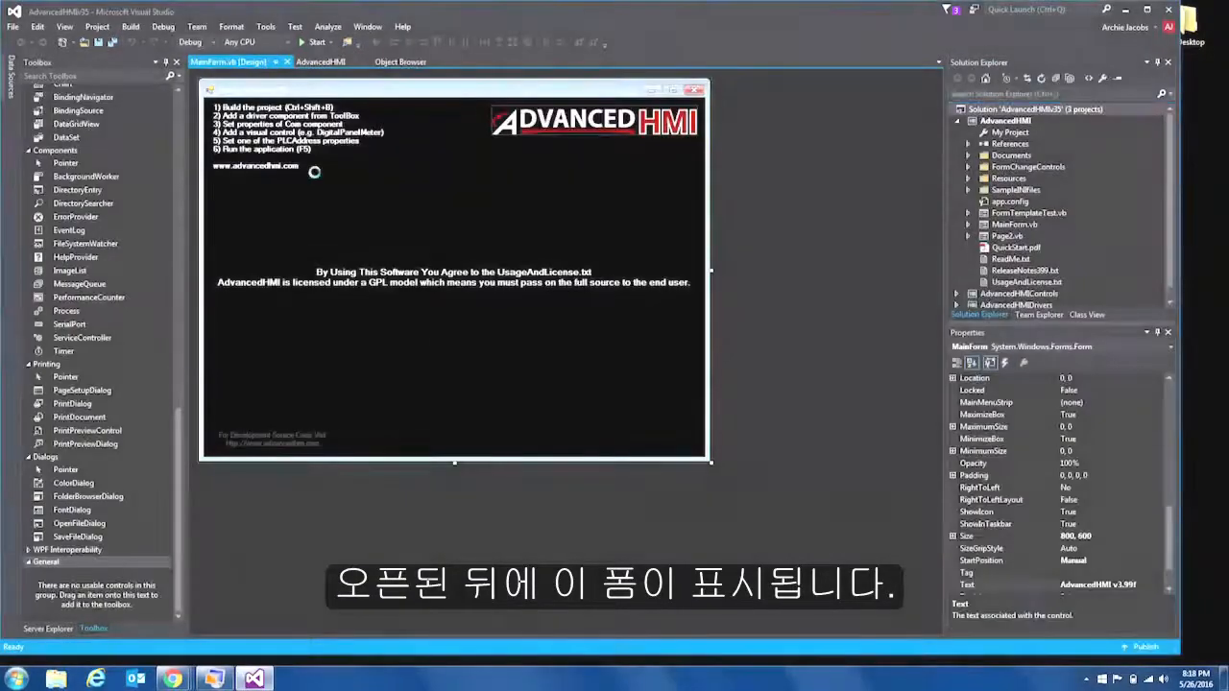
pyautogui.moveTo(418, 221)
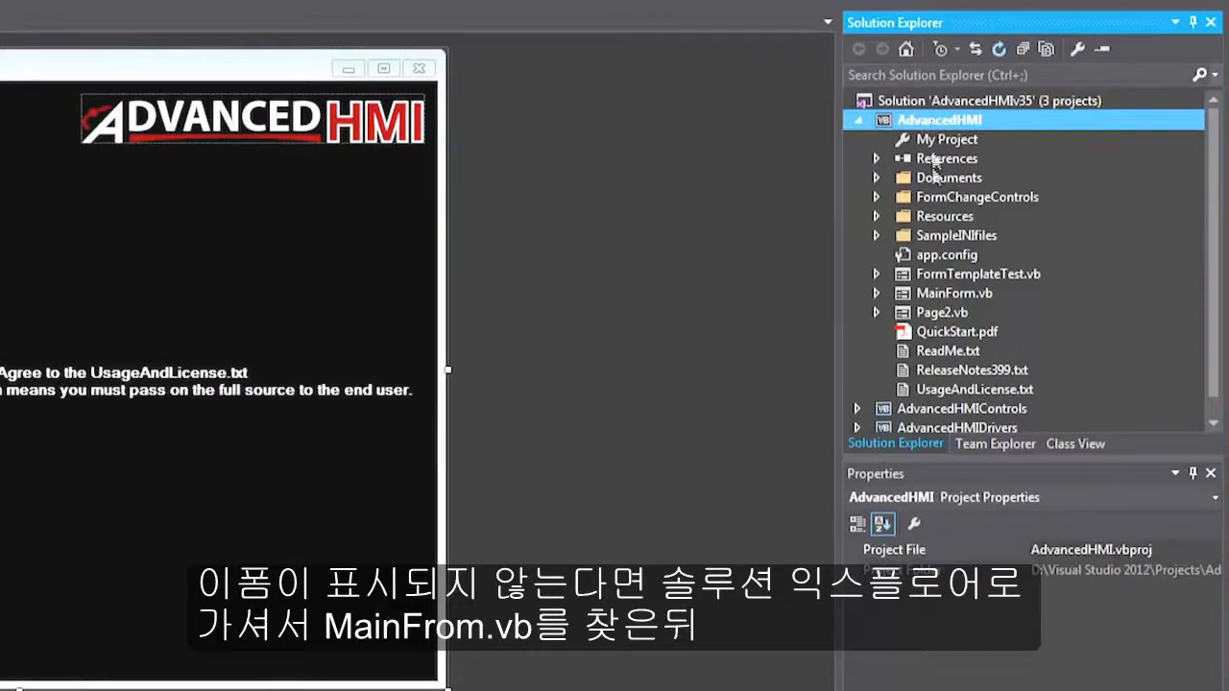
pyautogui.click(955, 293)
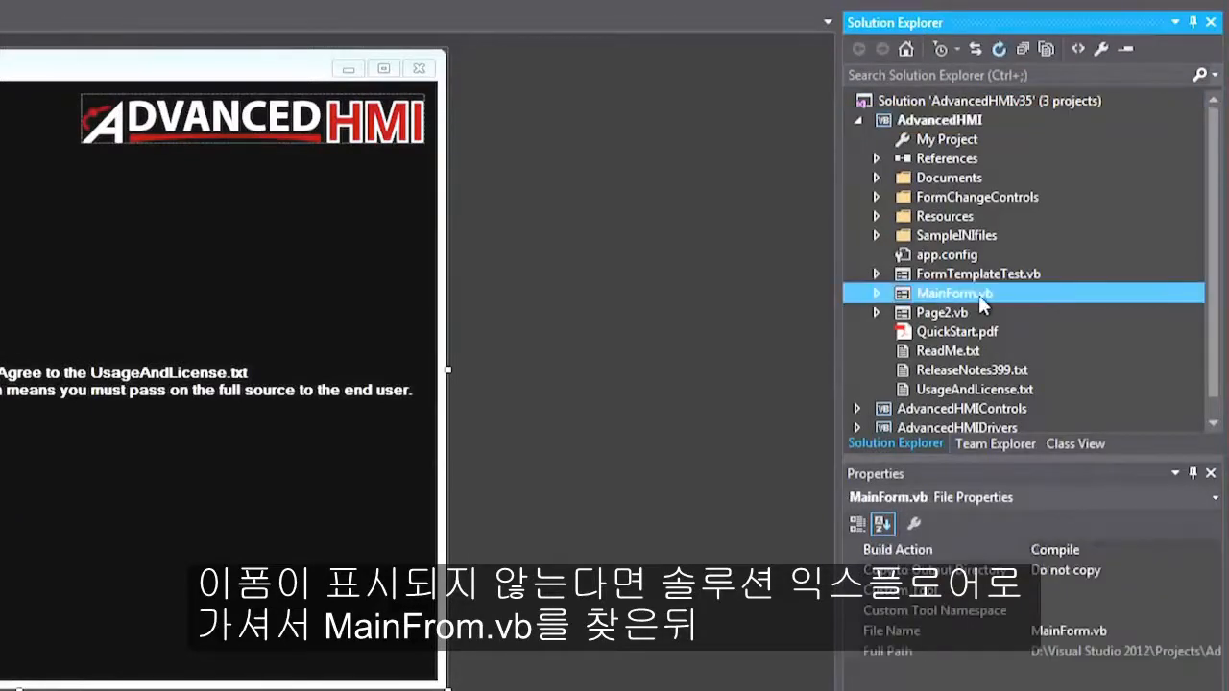
pyautogui.doubleClick(955, 293)
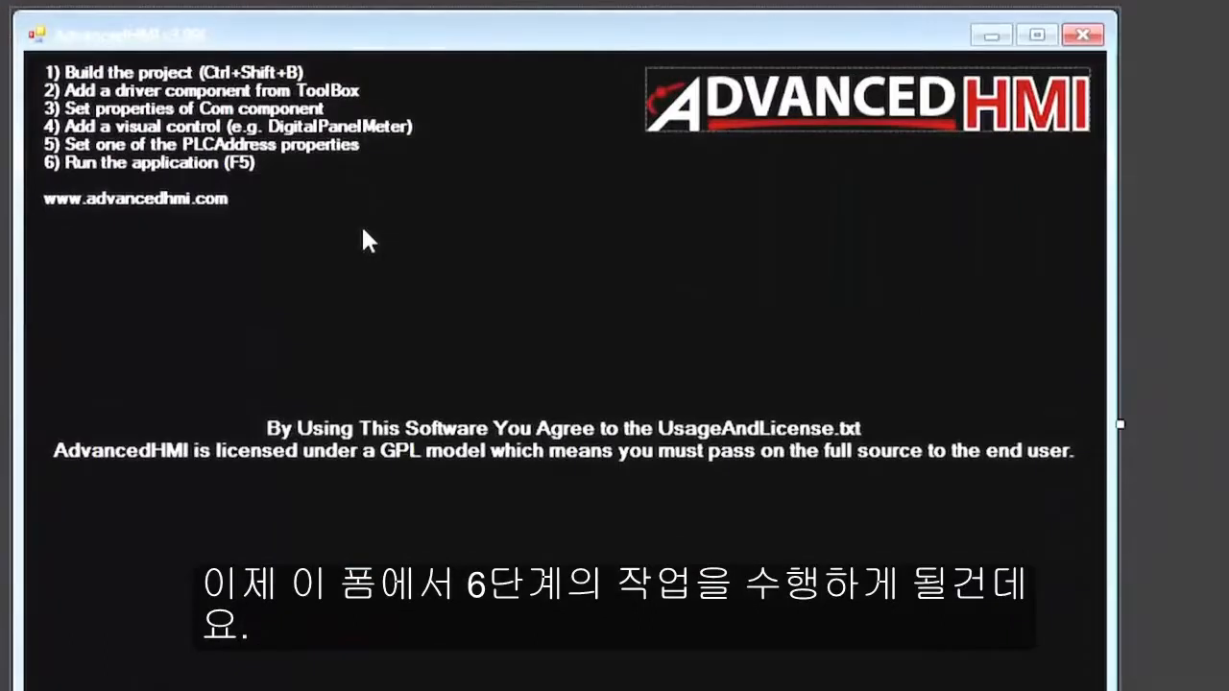
pyautogui.moveTo(150, 96)
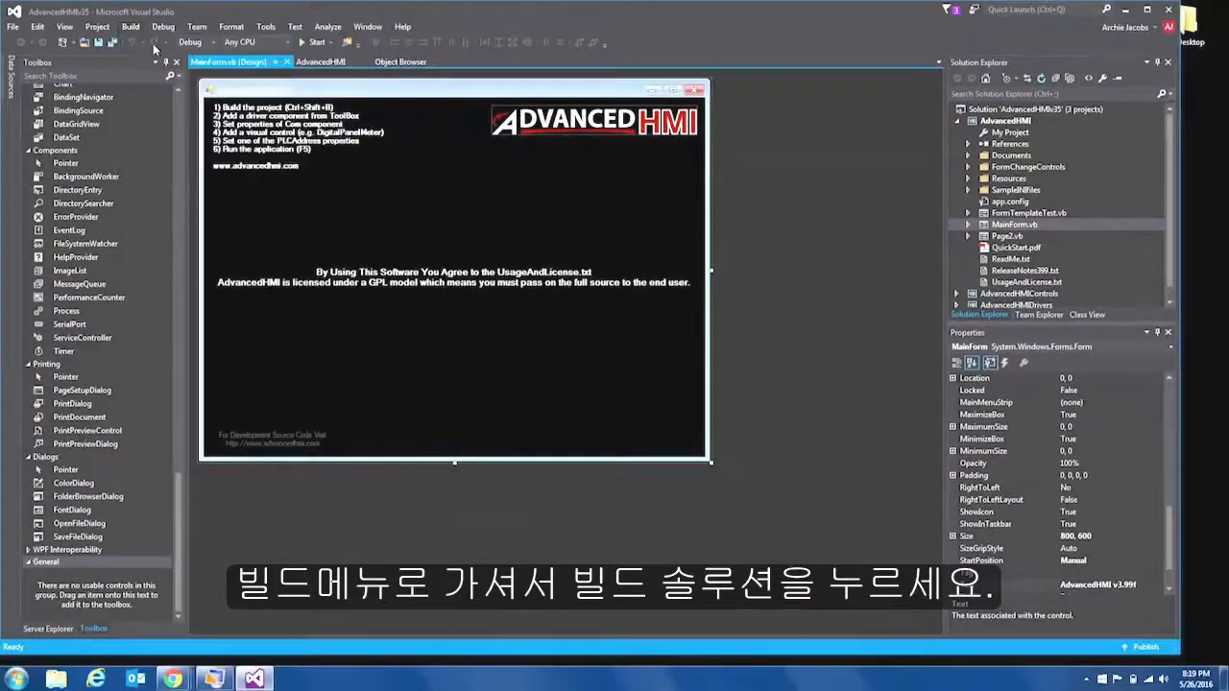
# - Build the AdvancedHMI solution, getting 1 succeeded and 0 failed
pyautogui.click(127, 27)
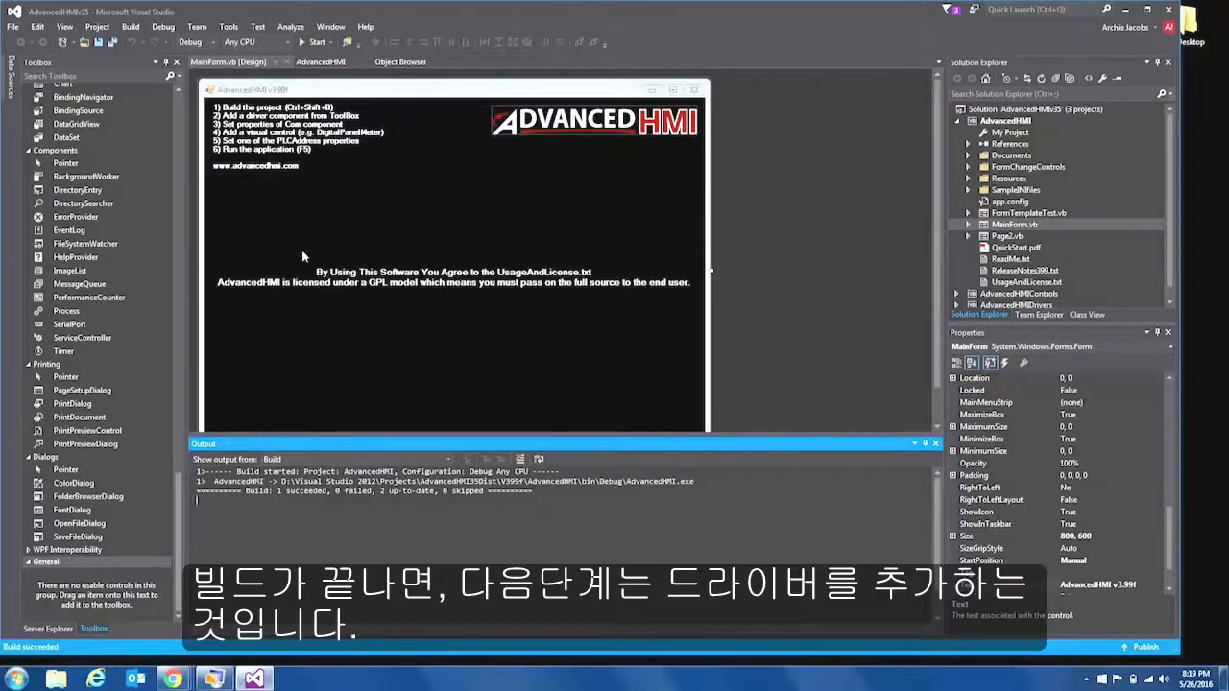
pyautogui.moveTo(230, 286)
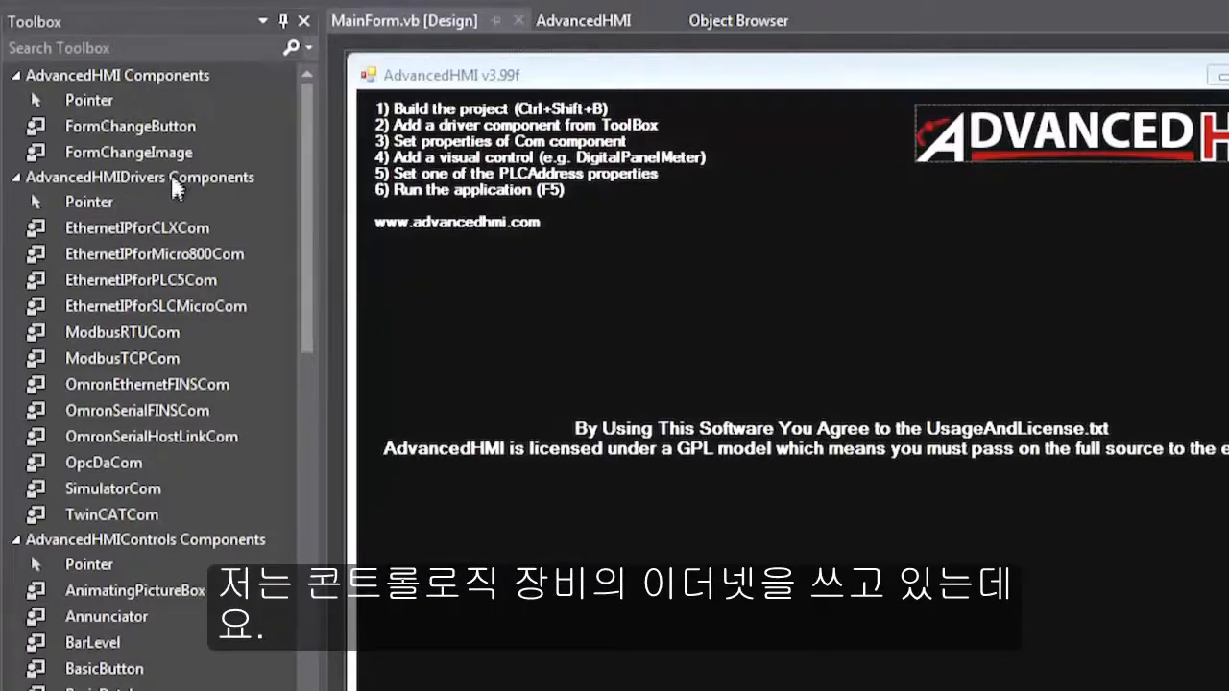
# - Add the EthernetIPforCLXCom driver from the Toolbox to the form, at IP 192.168.0.10
pyautogui.click(137, 227)
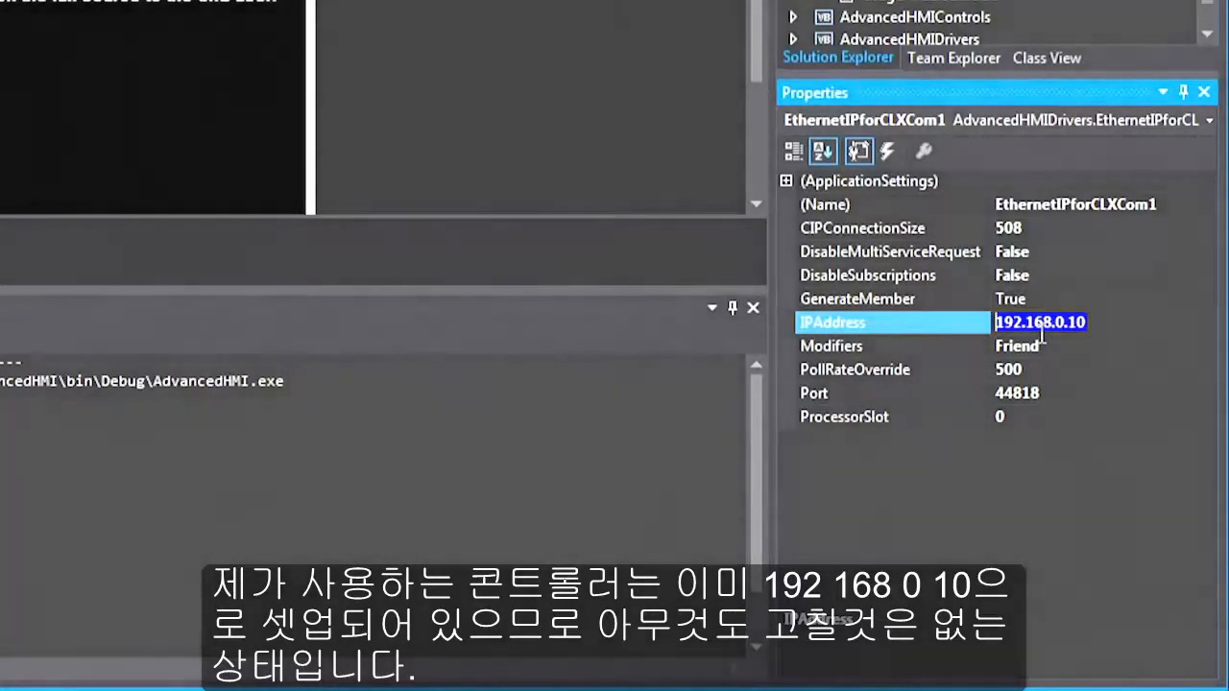
pyautogui.moveTo(1102, 324)
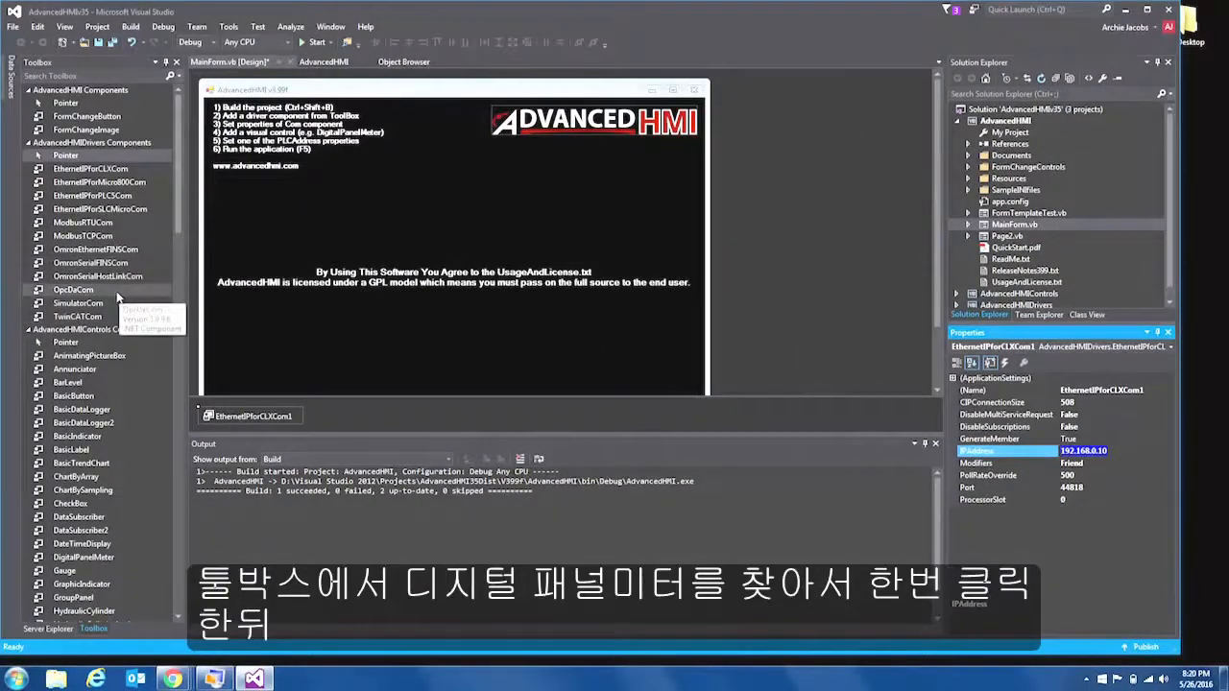
# - Draw a DigitalPanelMeter control from the Toolbox in the centre of the form
pyautogui.scroll(-3)
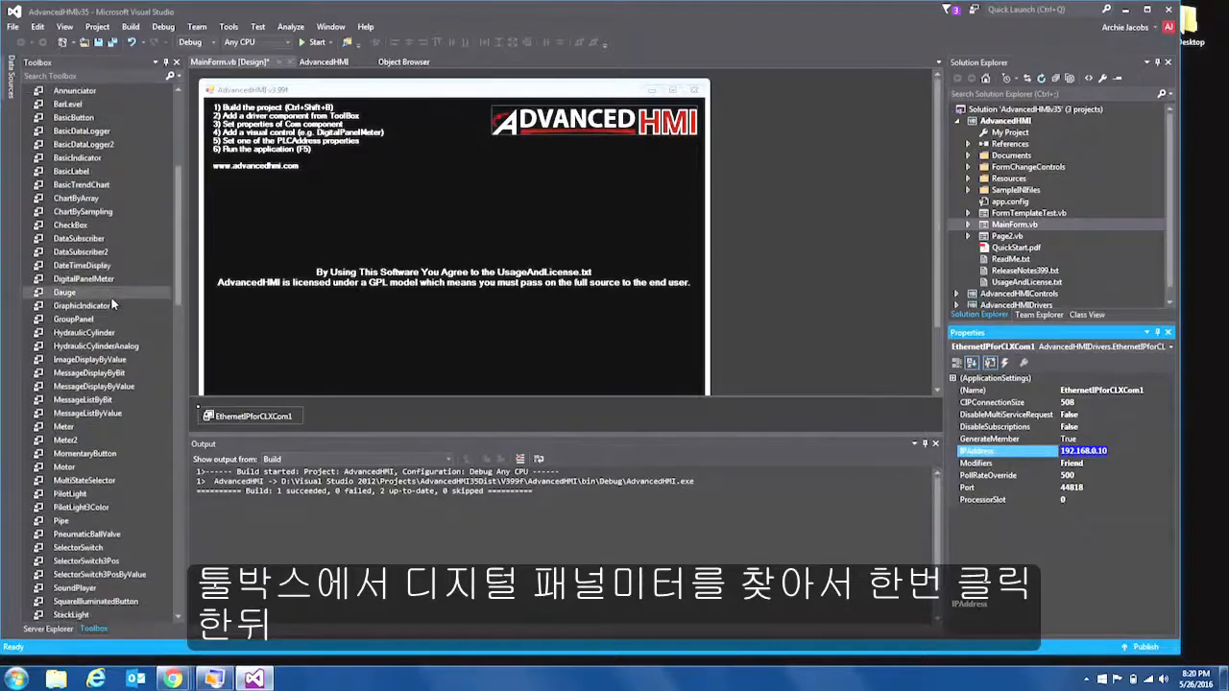
pyautogui.moveTo(87, 302)
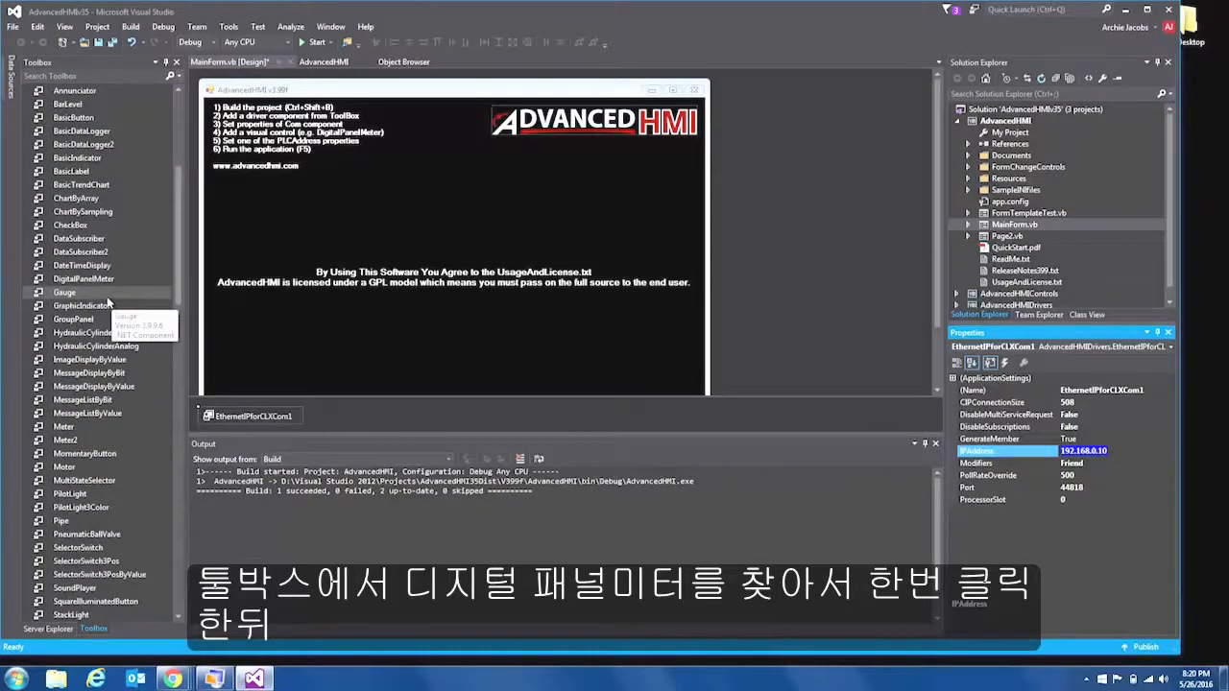
pyautogui.click(84, 278)
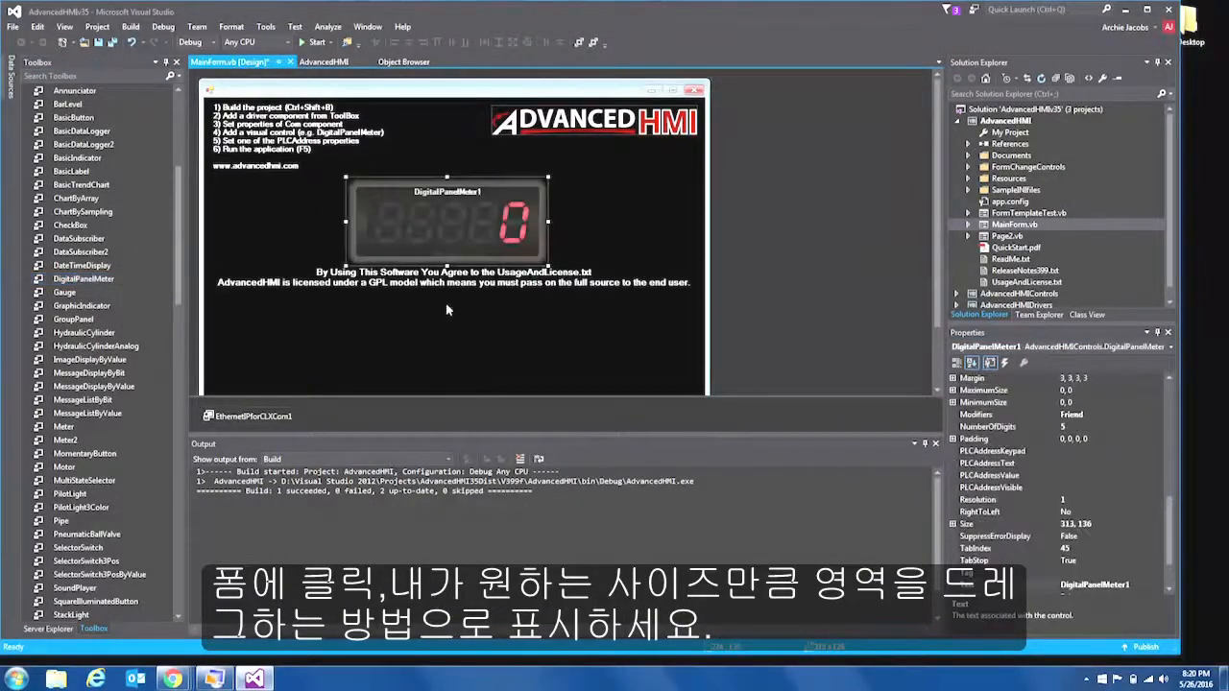
pyautogui.moveTo(446, 222); pyautogui.dragTo(450, 208)
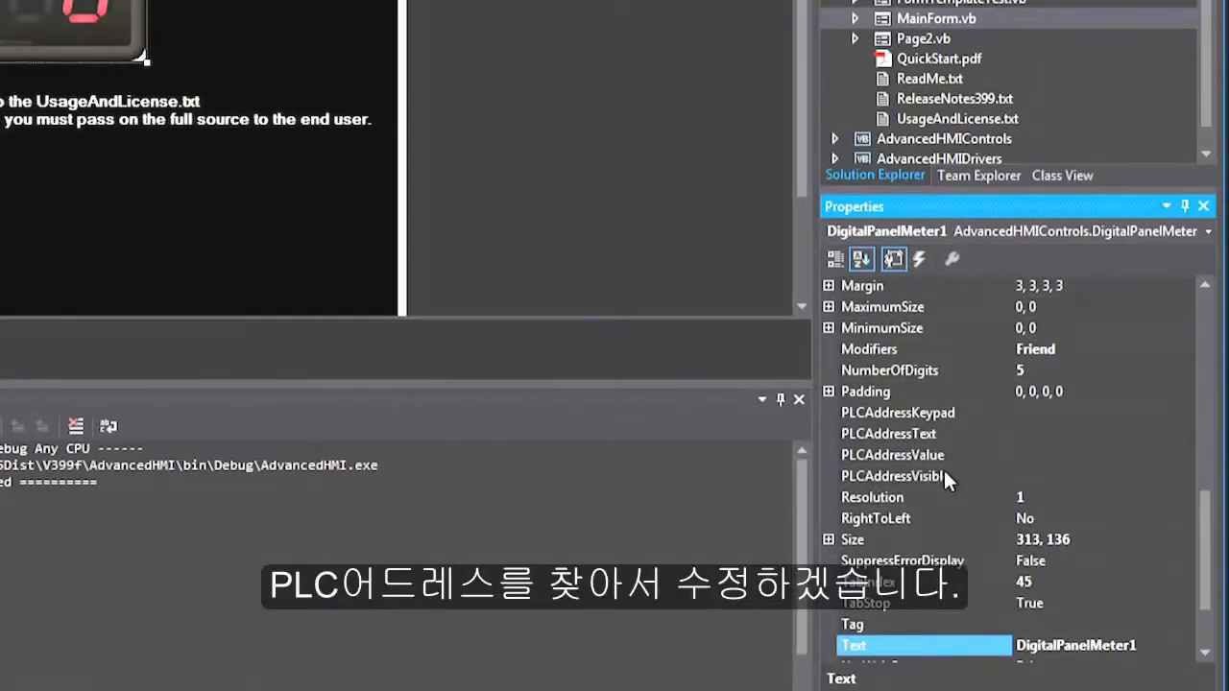
# - Enter DintTag as DigitalPanelMeter1's PLCAddressValue property
pyautogui.click(892, 455)
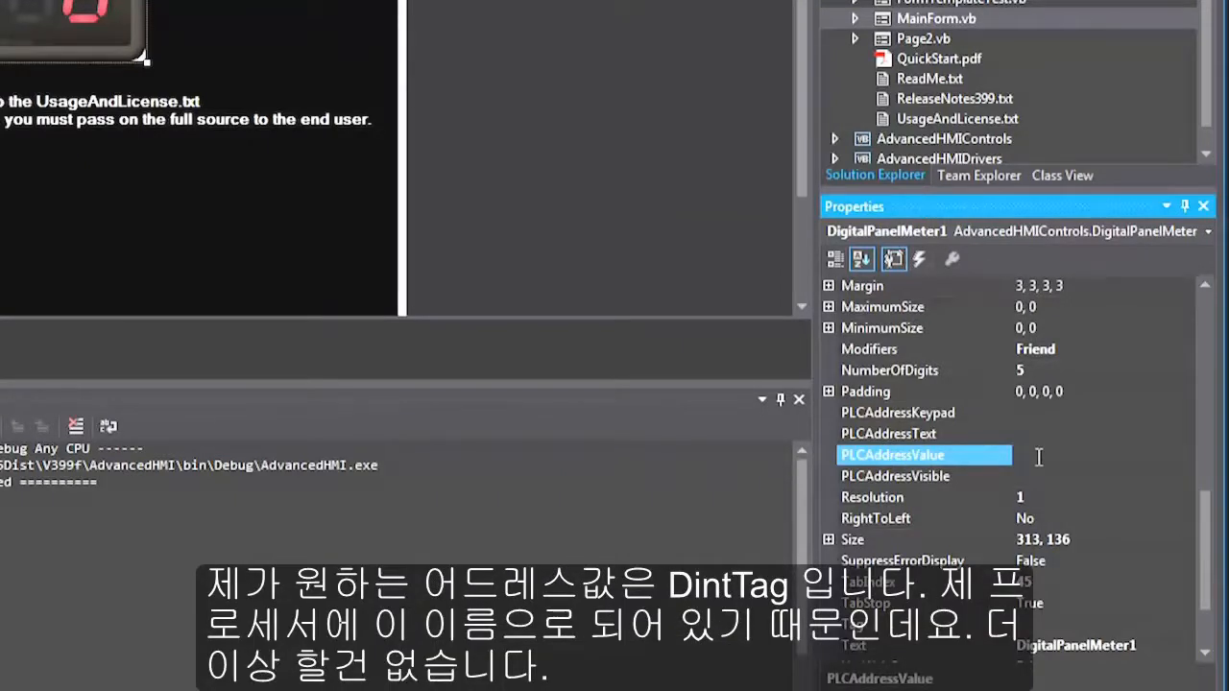
pyautogui.write('DintTag')
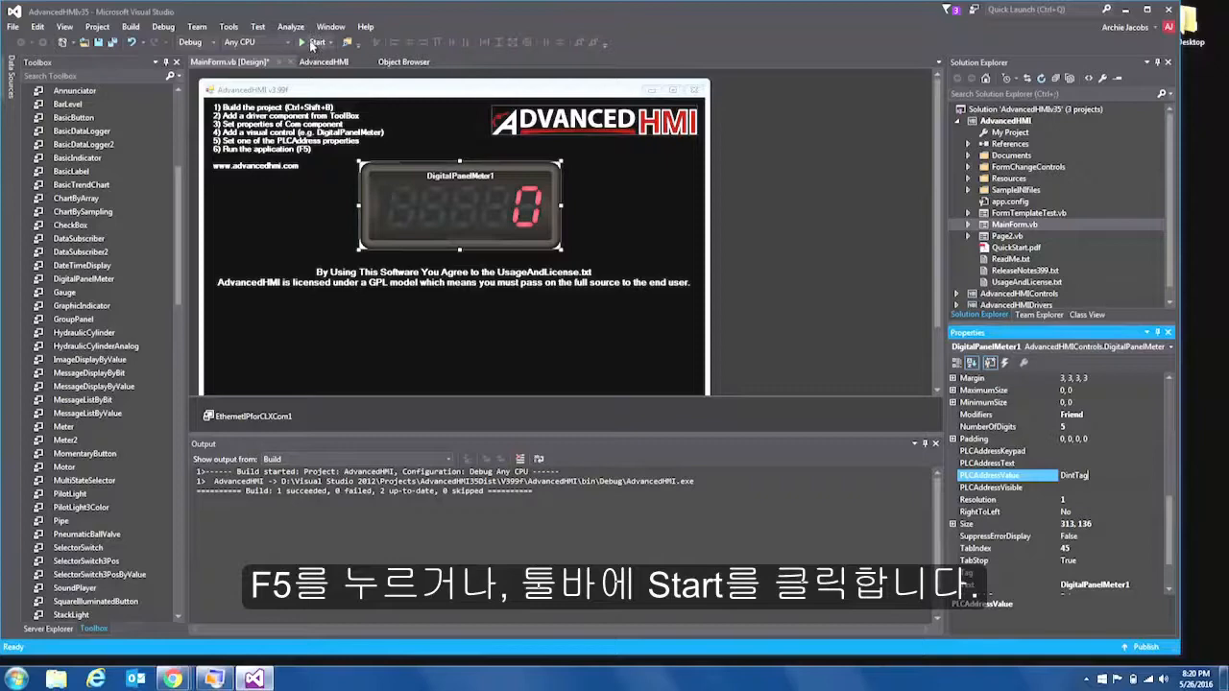
# - Start the AdvancedHMI application so DigitalPanelMeter1 displays the tag value 123
pyautogui.click(316, 42)
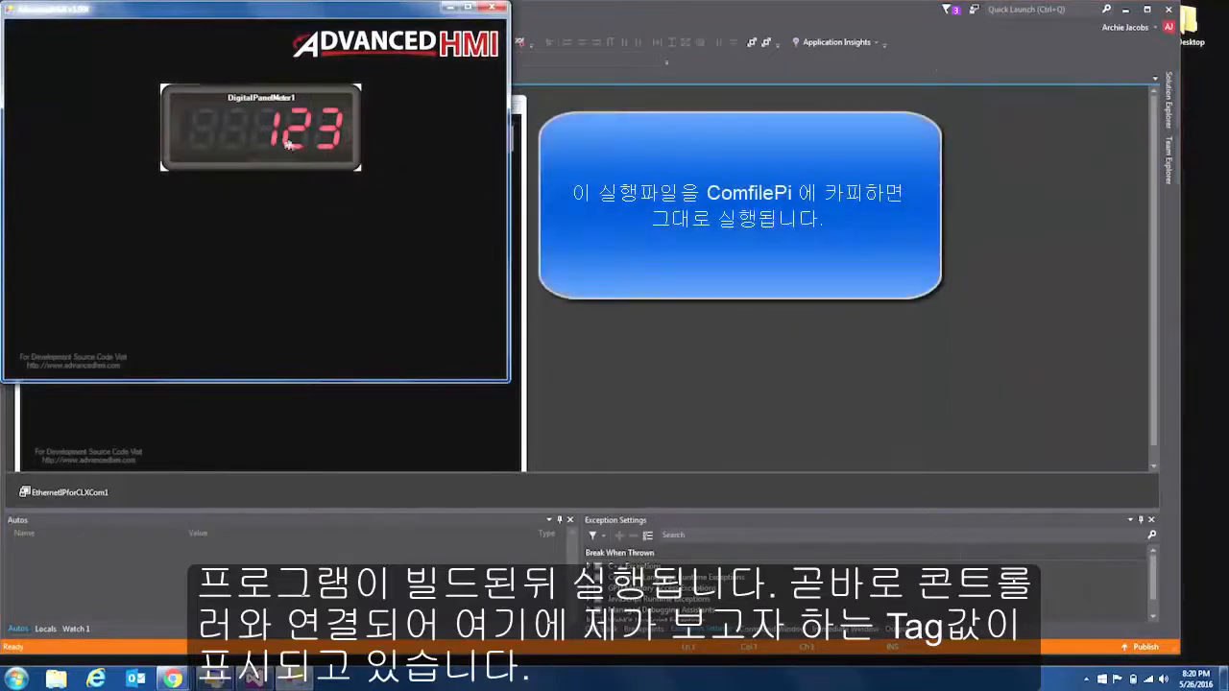
pyautogui.moveTo(295, 150)
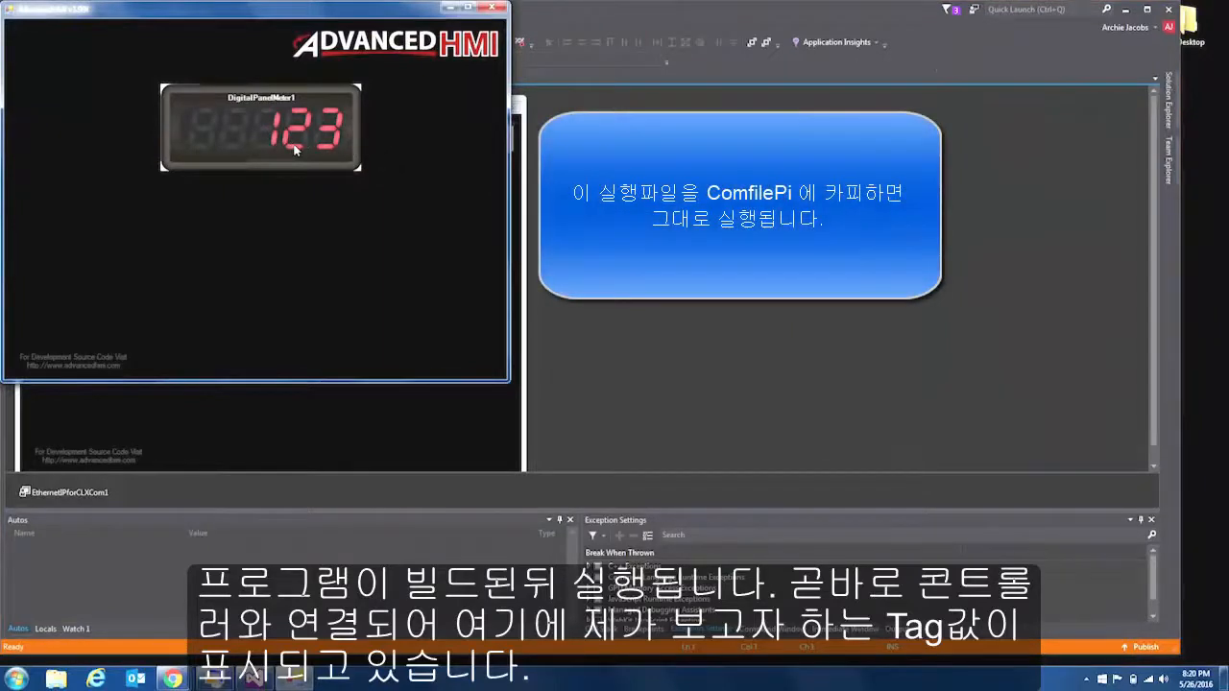